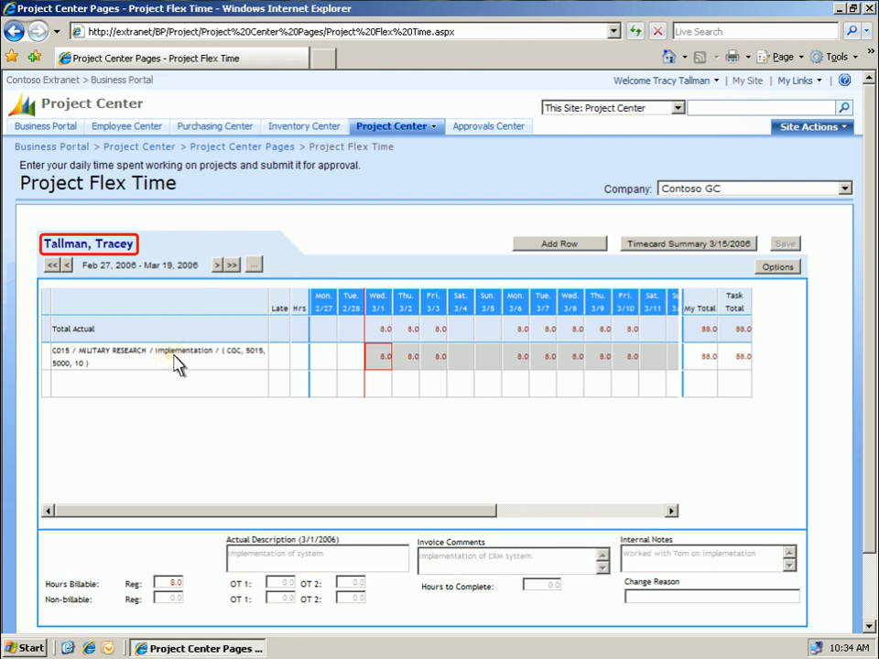
# Step: Begin entering 8.0 hours on the C01S Military Research implementation row
pyautogui.click(174, 356)
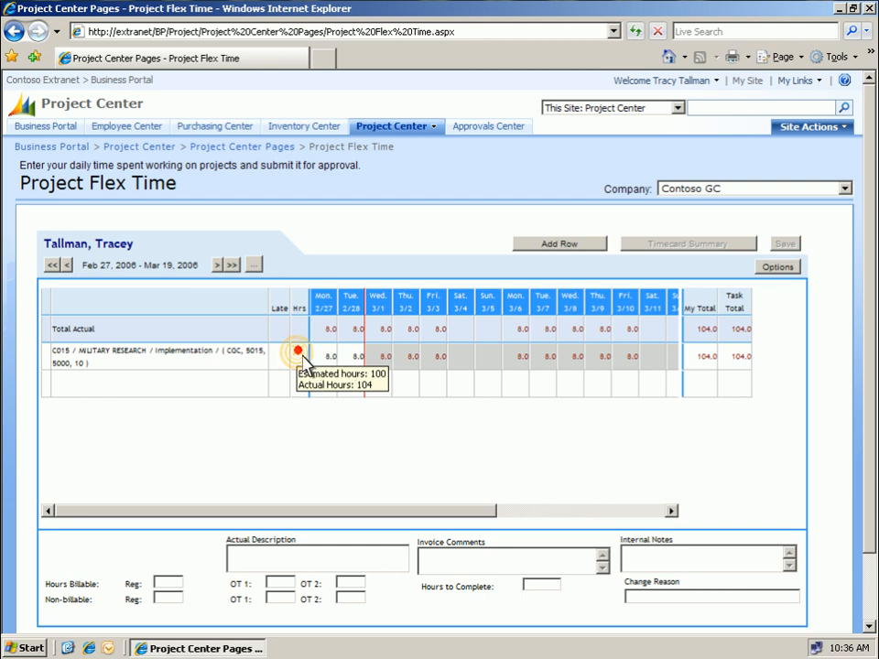
# Step: Save the timecard so the 2/28/2006 summary becomes available at 104 hours
pyautogui.click(384, 355)
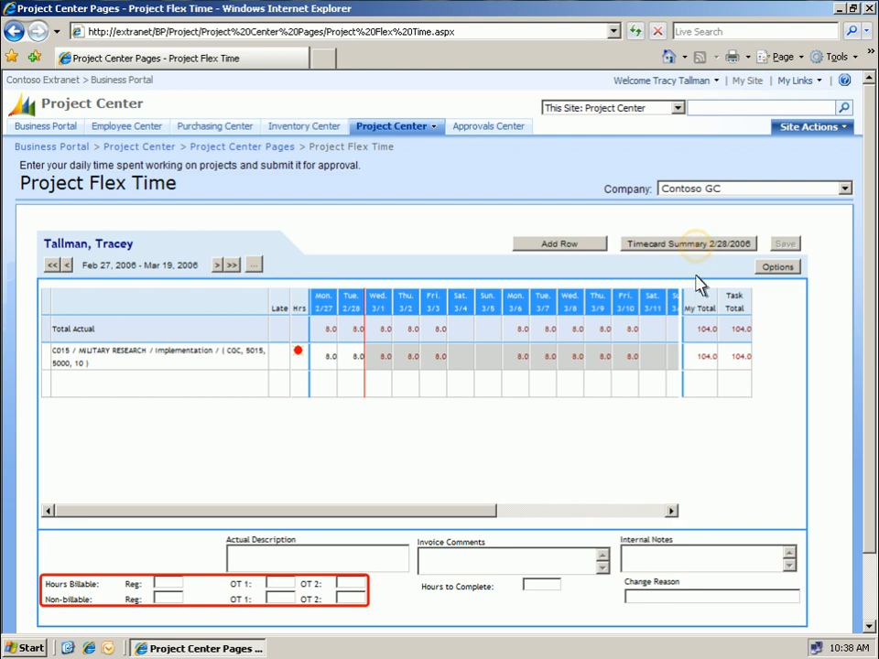
# Step: Show the 2/28/2006 timecard summary with 16 regular and billable hours, In Process
pyautogui.click(688, 243)
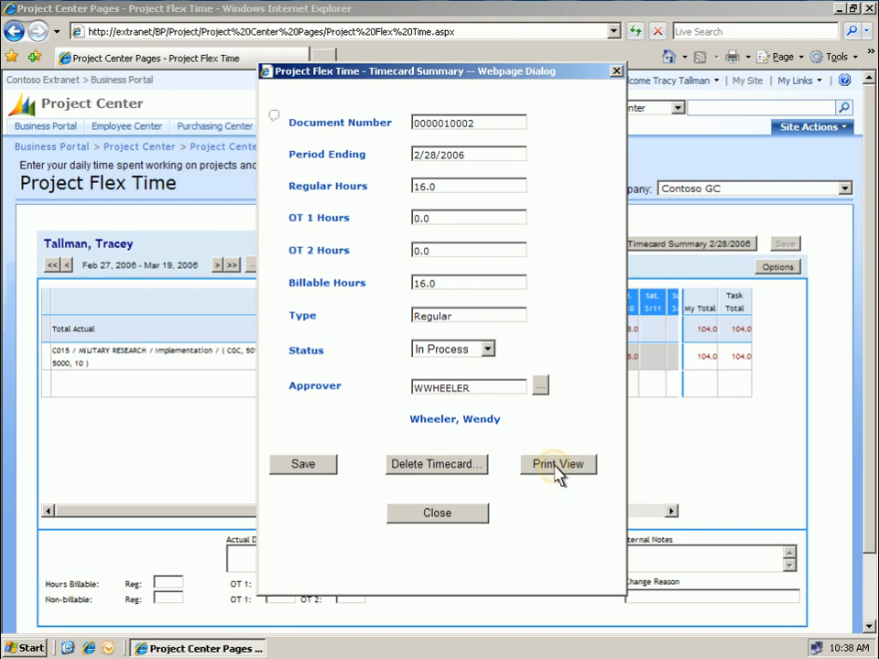
pyautogui.click(557, 465)
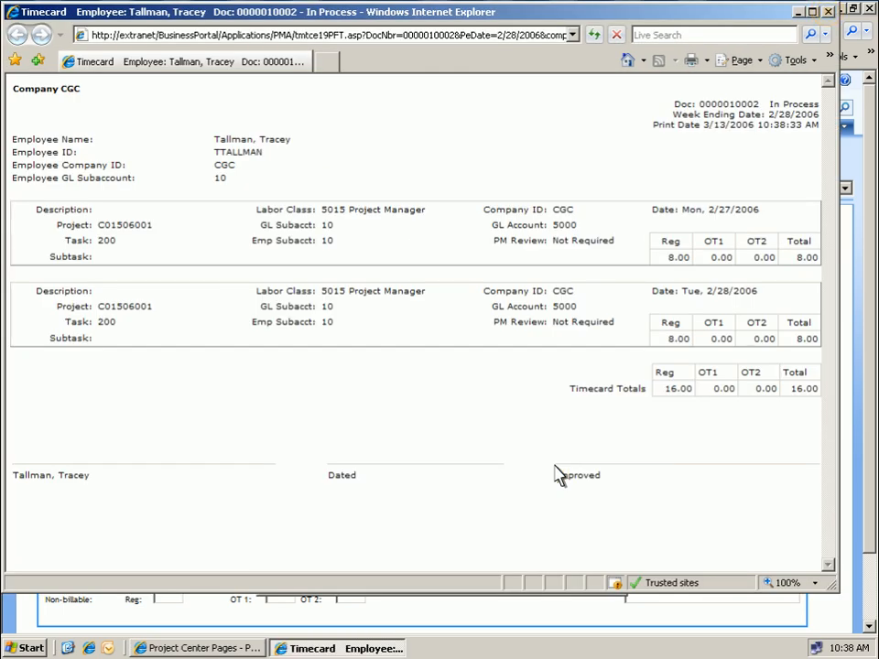
pyautogui.moveTo(803, 142)
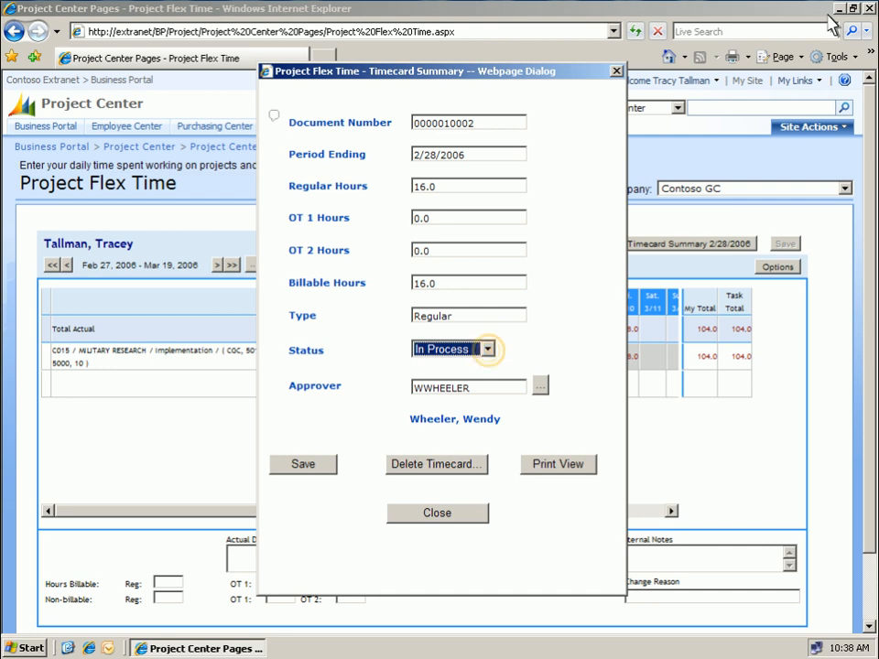
pyautogui.moveTo(527, 275)
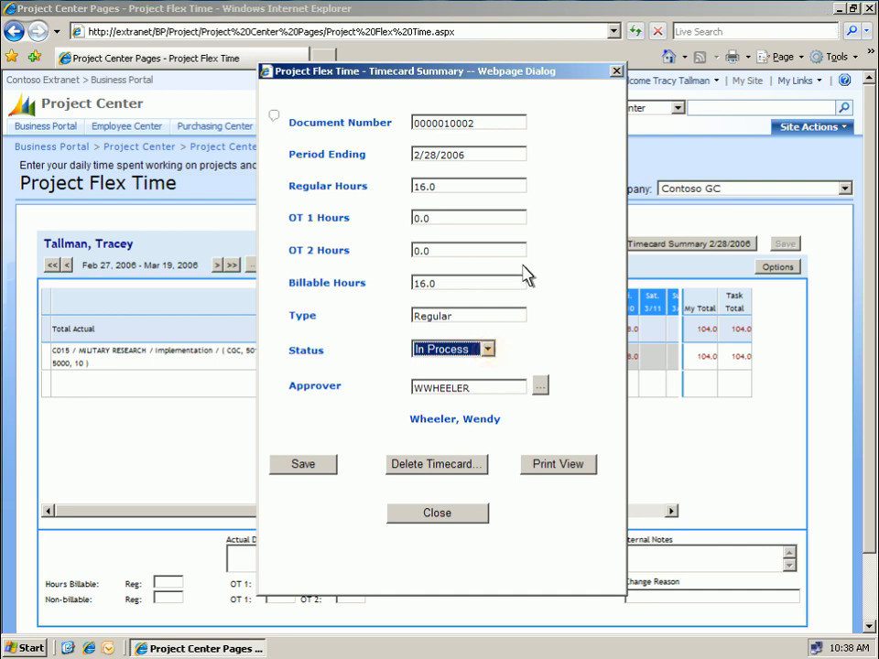
# Step: Set the 2/28/2006 timecard status to Completed and close the summary
pyautogui.click(487, 348)
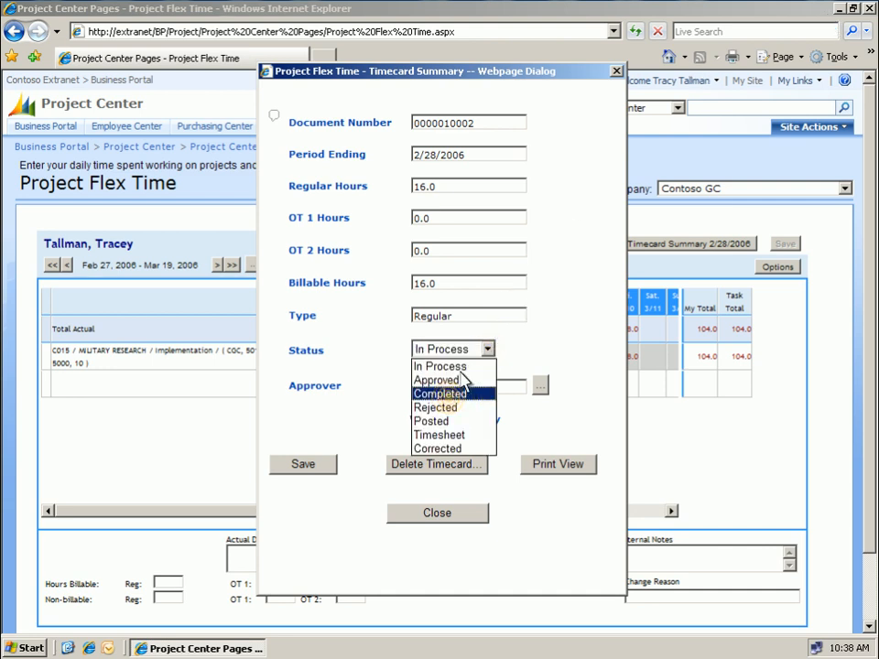
pyautogui.click(441, 392)
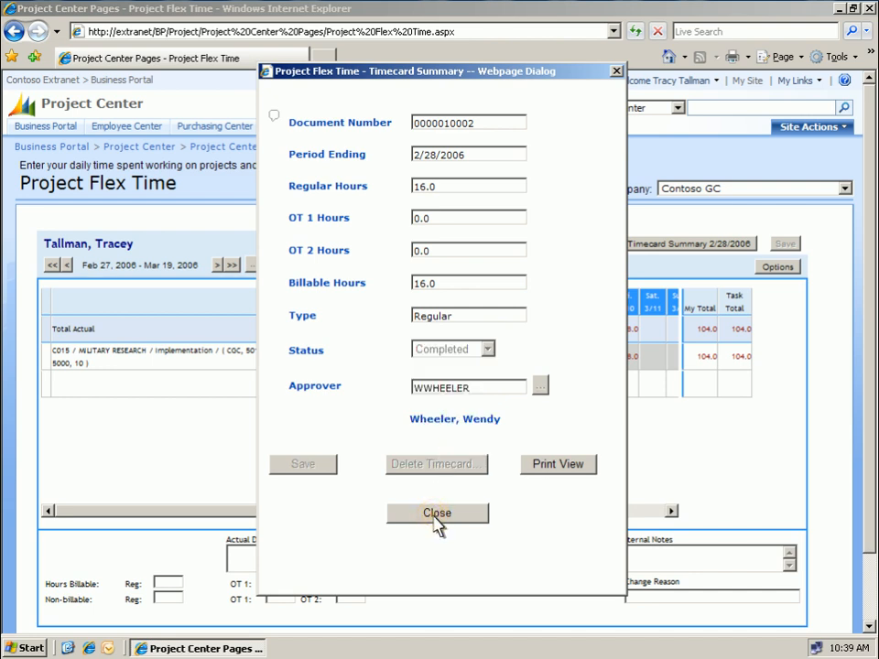
pyautogui.click(436, 512)
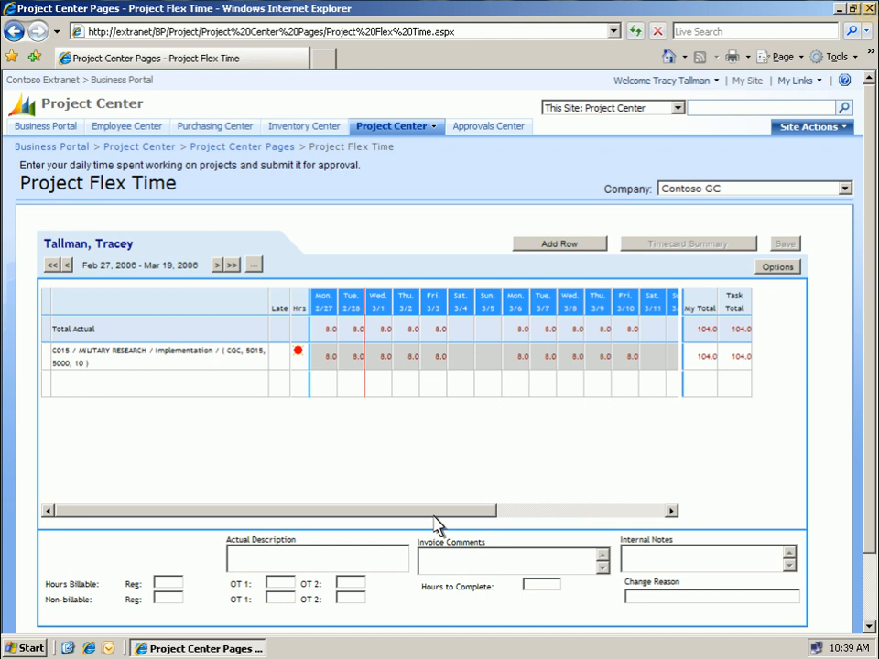
pyautogui.moveTo(864, 37)
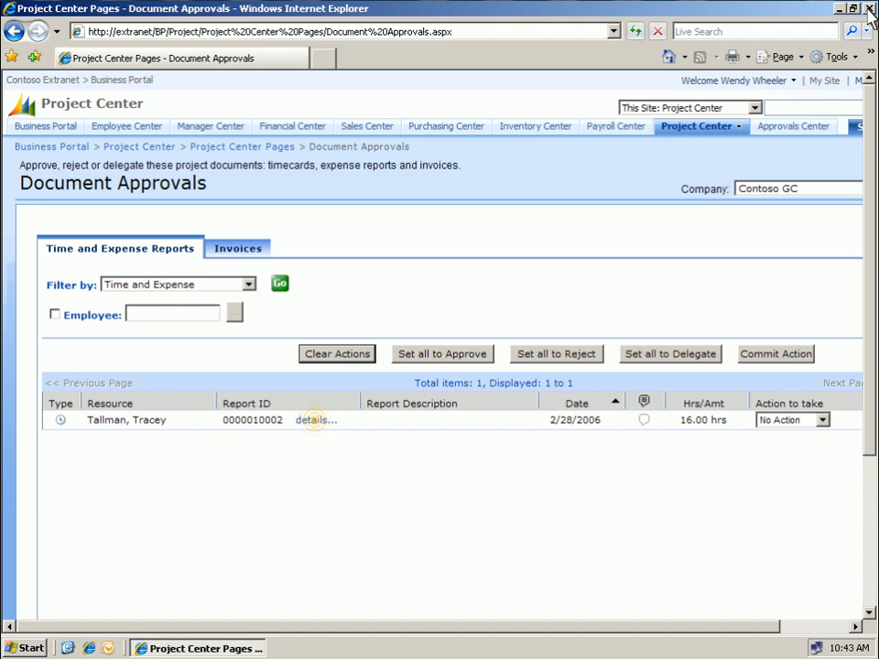
pyautogui.moveTo(315, 419)
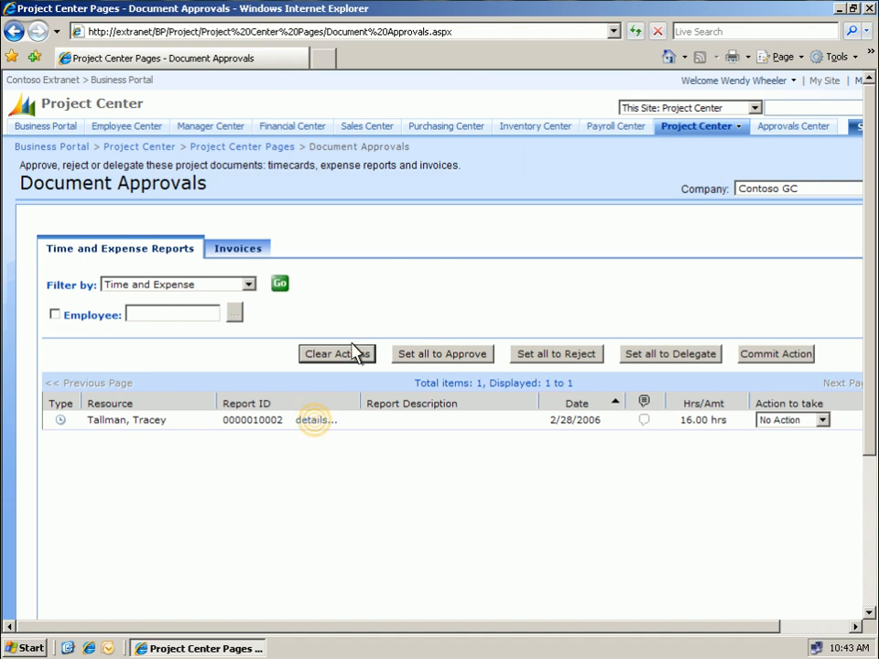
pyautogui.click(315, 419)
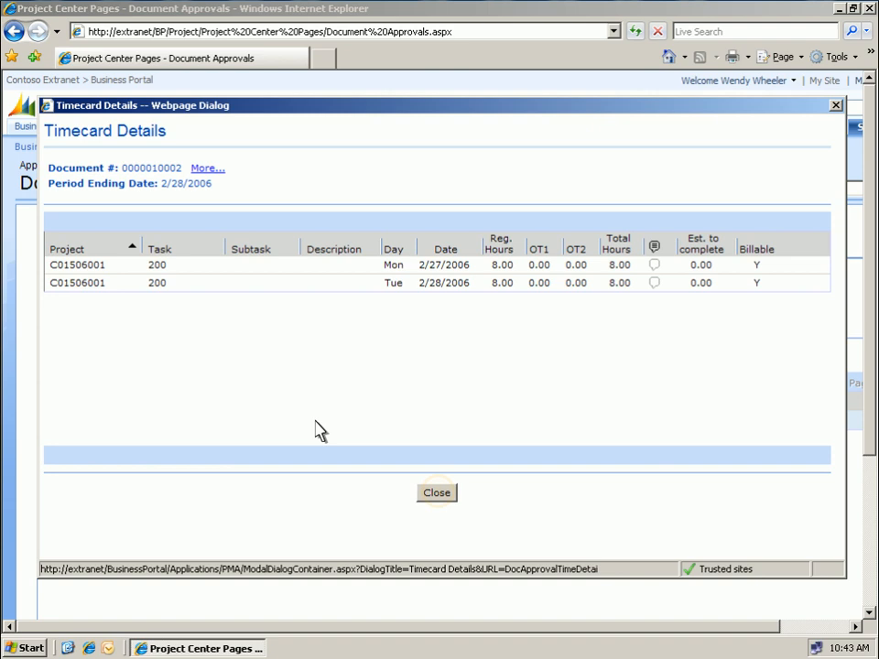
pyautogui.click(436, 493)
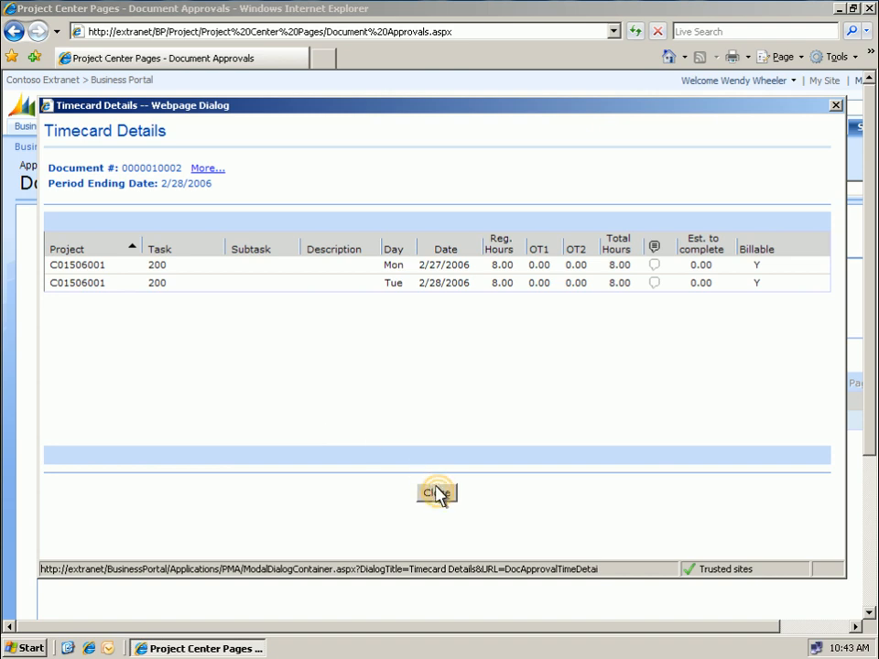
pyautogui.click(436, 492)
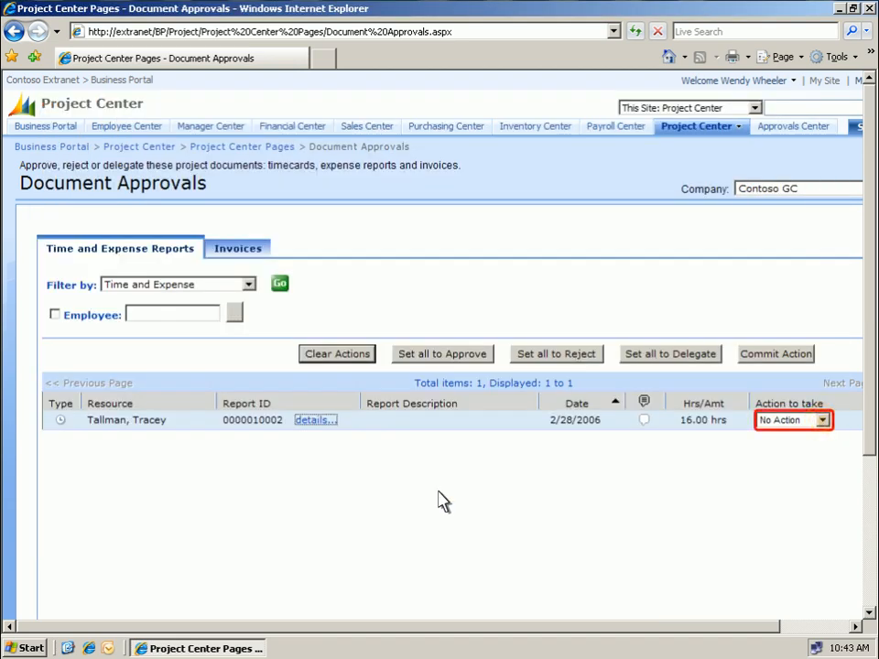
pyautogui.moveTo(648, 484)
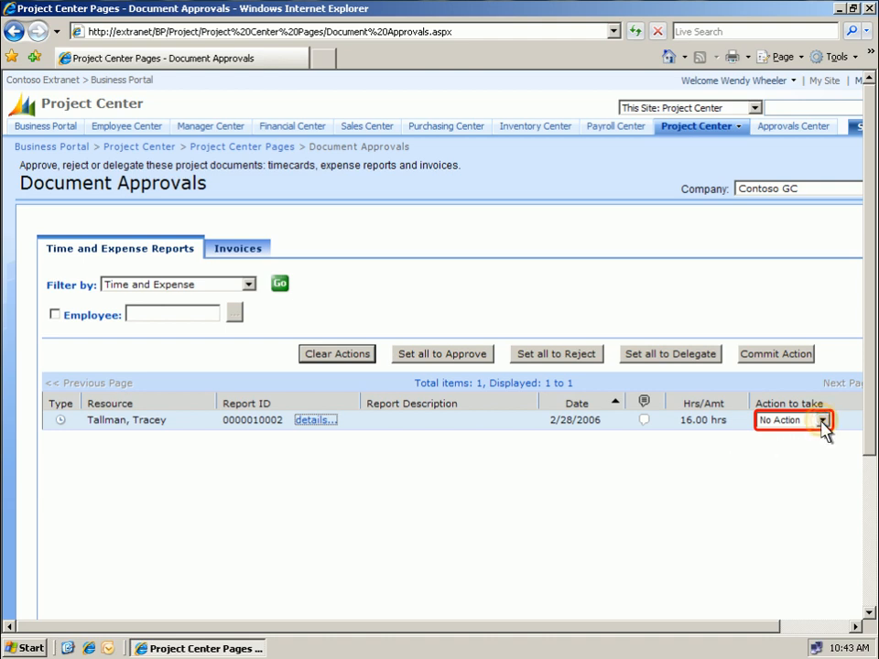
pyautogui.click(820, 419)
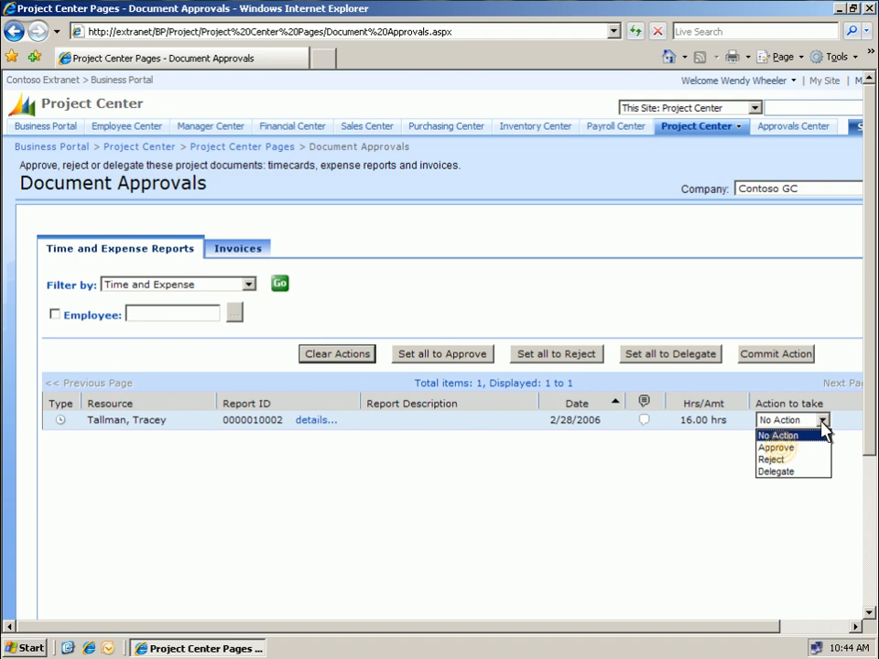
pyautogui.moveTo(789, 456)
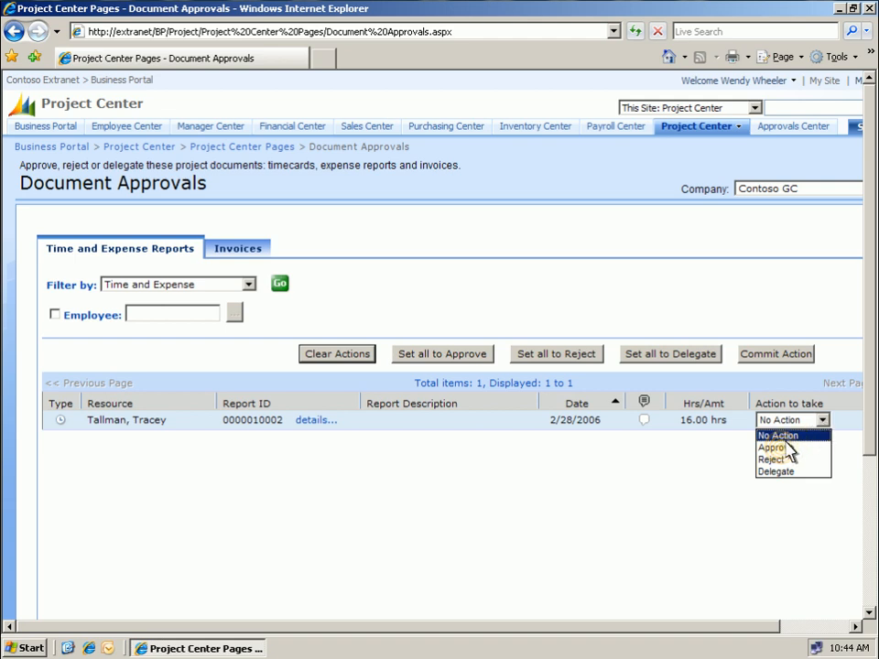
pyautogui.click(772, 447)
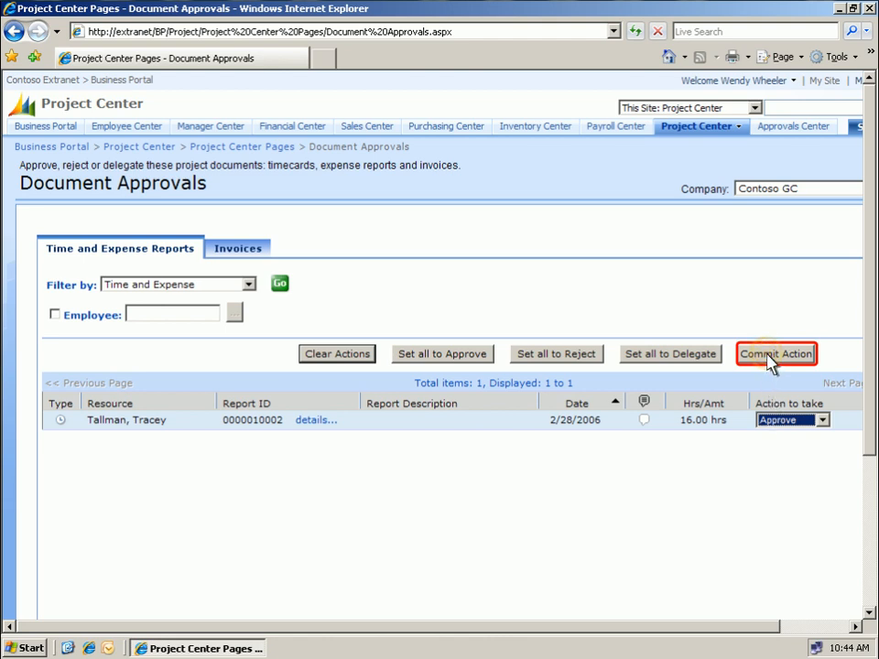
pyautogui.click(776, 354)
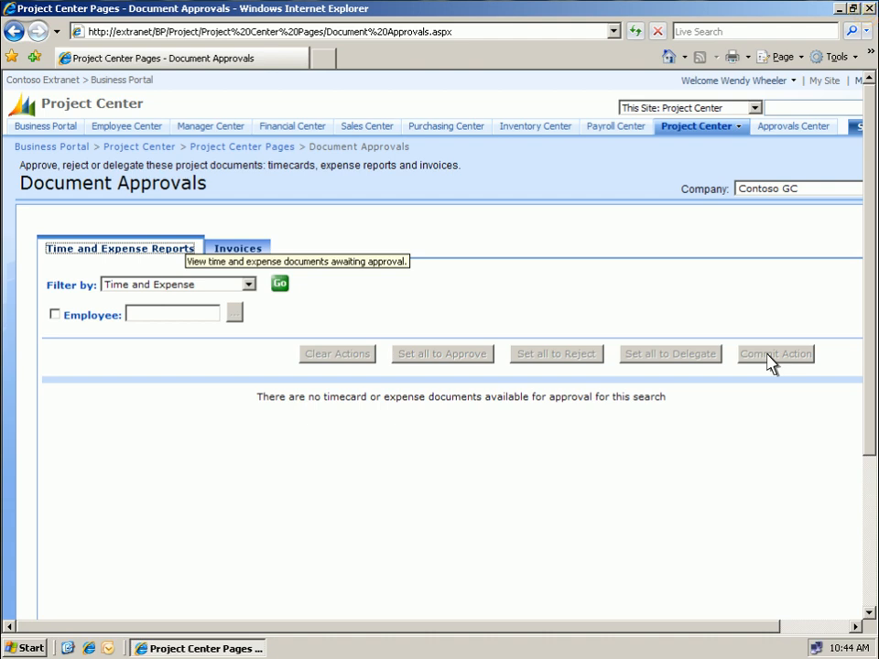
pyautogui.moveTo(864, 46)
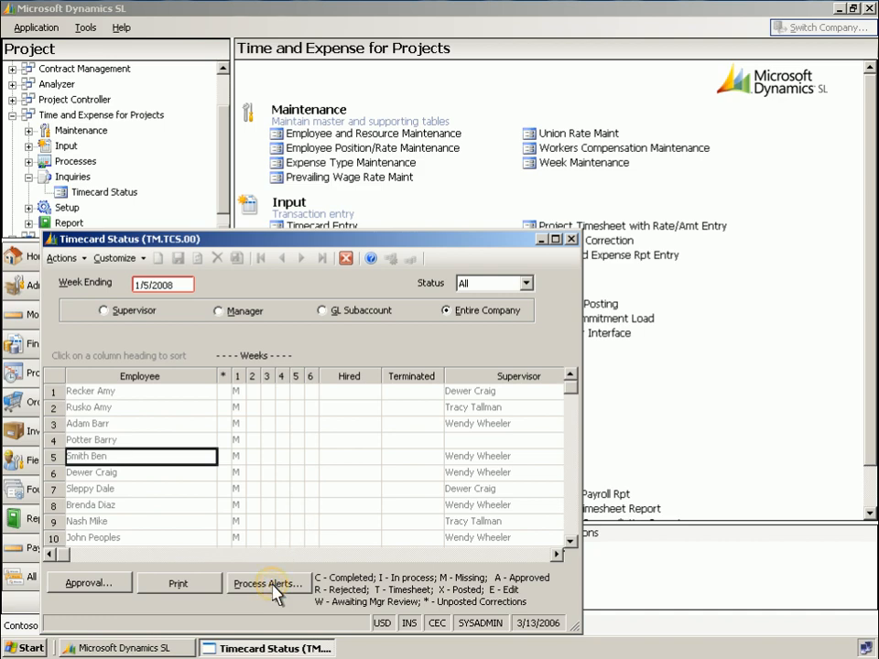
# Step: Preview the Late Time Card Entry alert and close it without sending
pyautogui.click(268, 583)
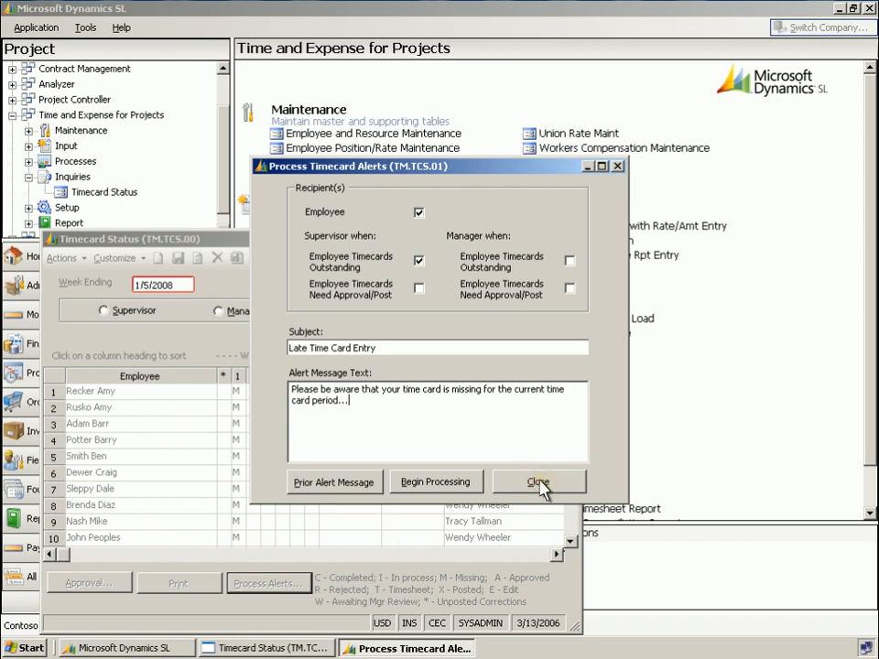
pyautogui.click(538, 483)
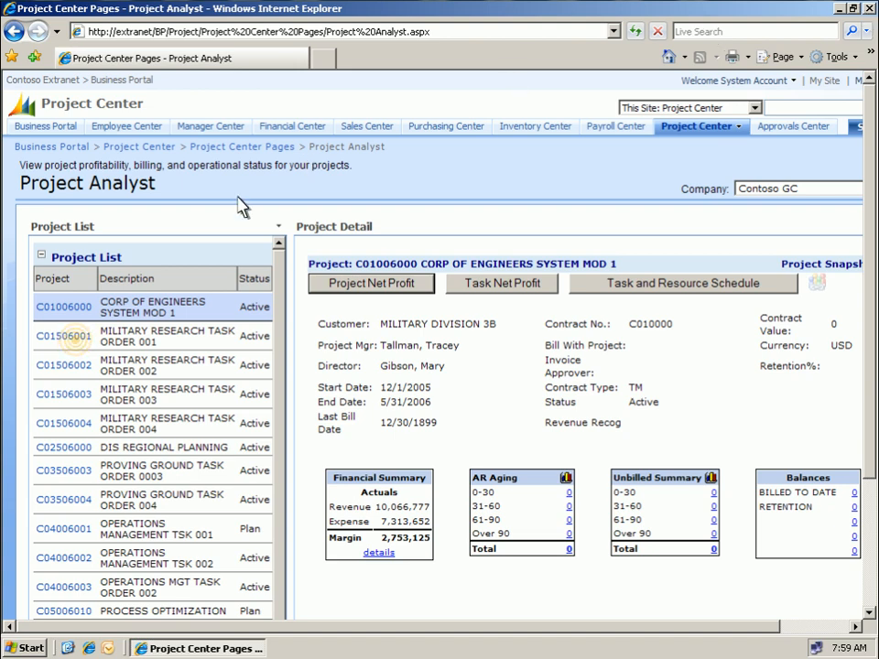
pyautogui.moveTo(81, 347)
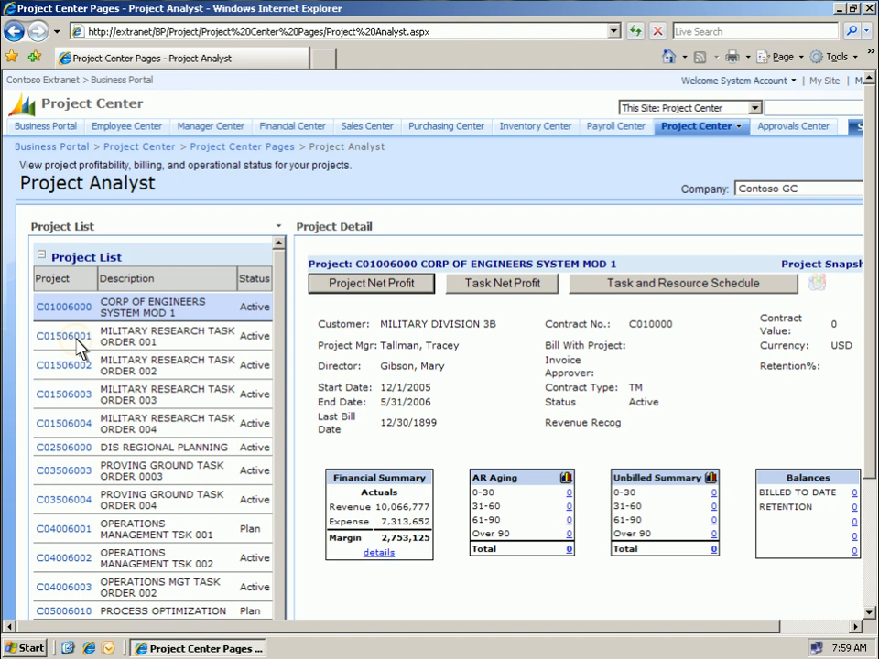
# Step: Load project C01506001 Military Research Task Order 001 in Project Analyst
pyautogui.click(64, 335)
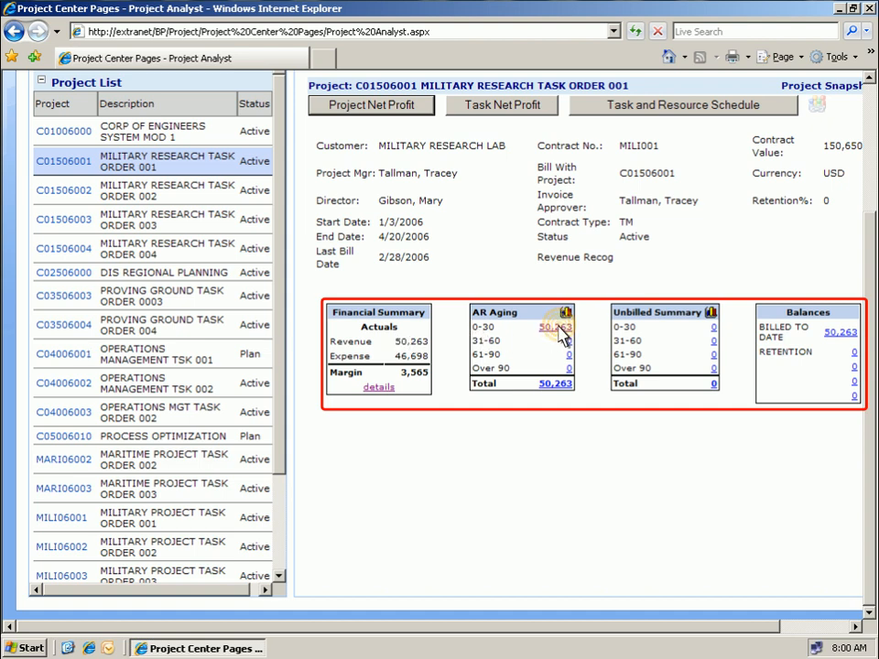
pyautogui.click(553, 326)
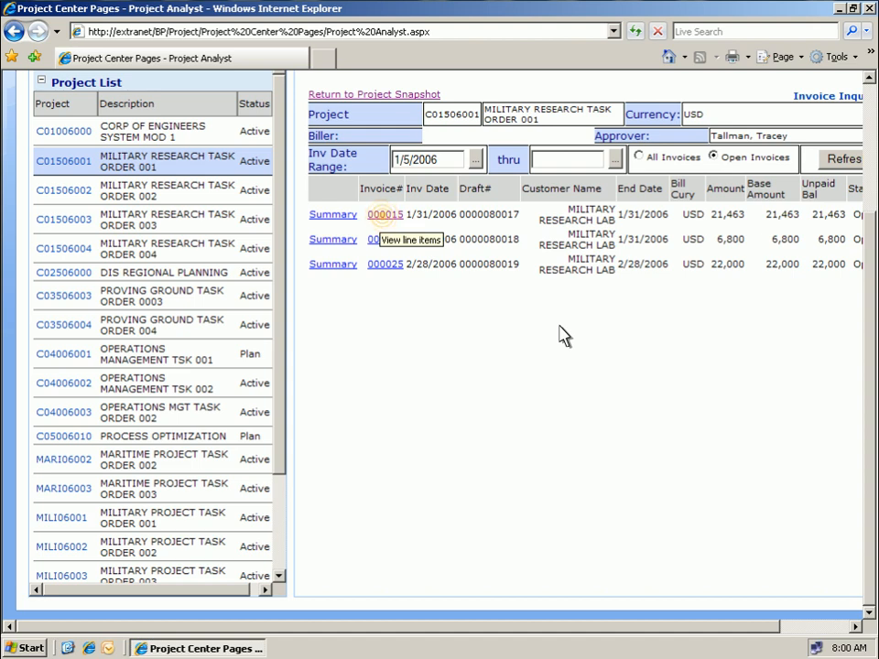
pyautogui.moveTo(388, 234)
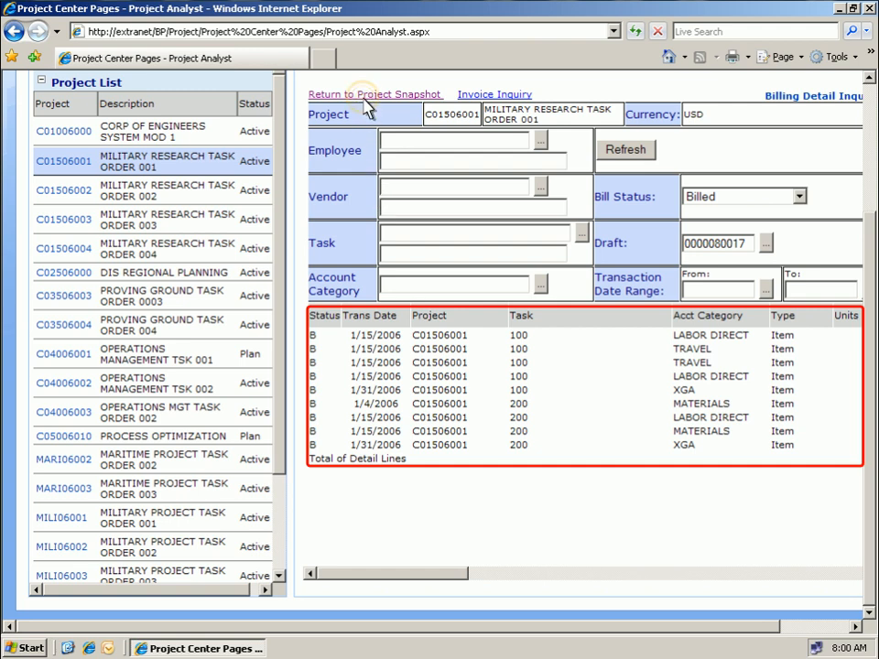
pyautogui.click(373, 95)
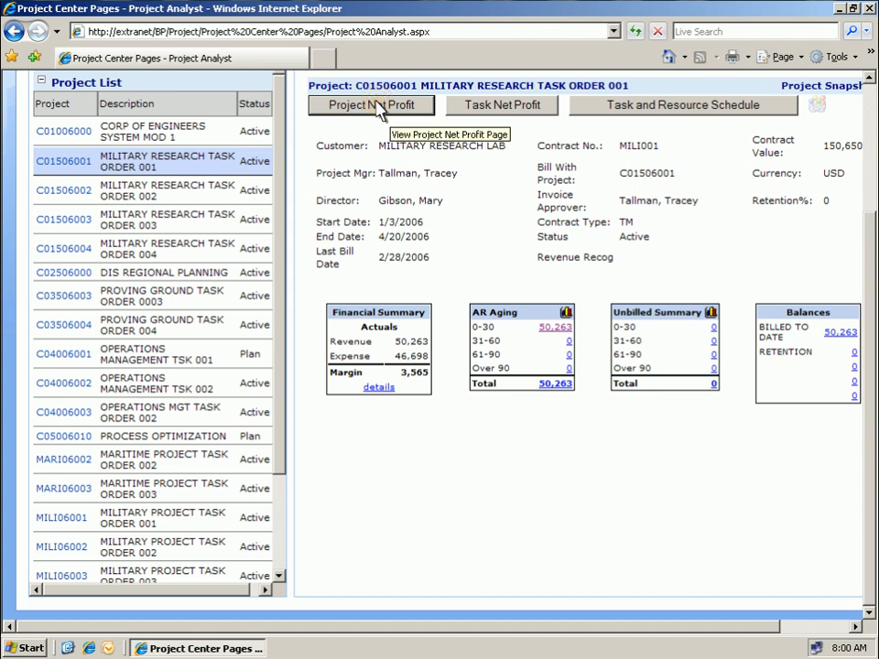
# Step: From Project Net Profit, drill into the 3,250 MATERIALS commitment for purchase order 000002
pyautogui.click(369, 104)
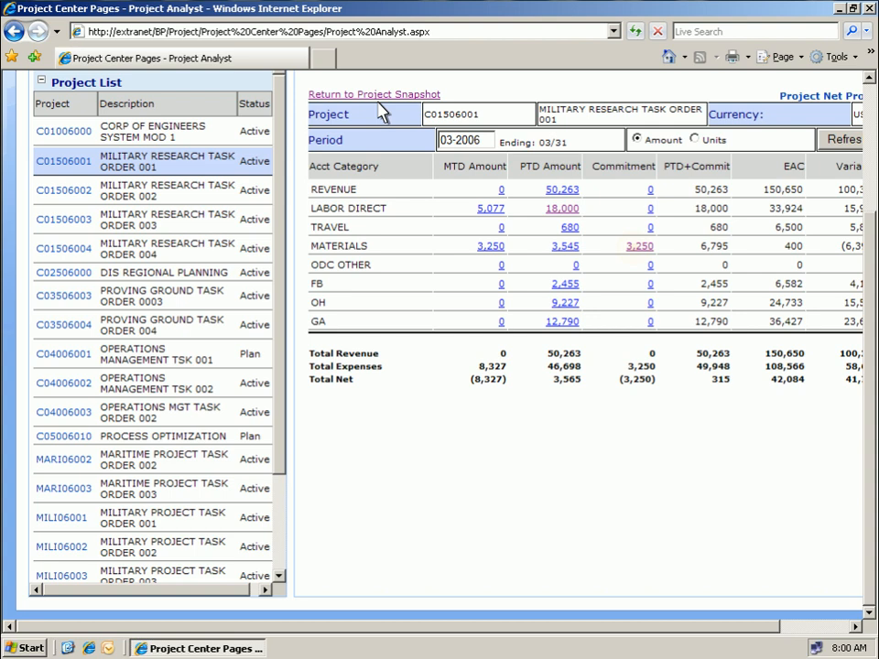
pyautogui.click(637, 245)
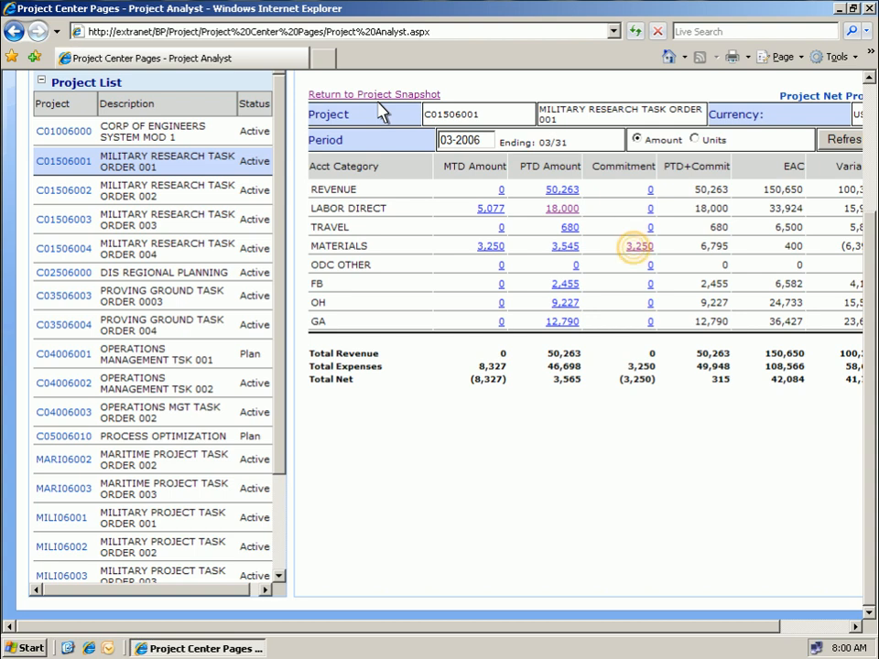
pyautogui.moveTo(626, 240)
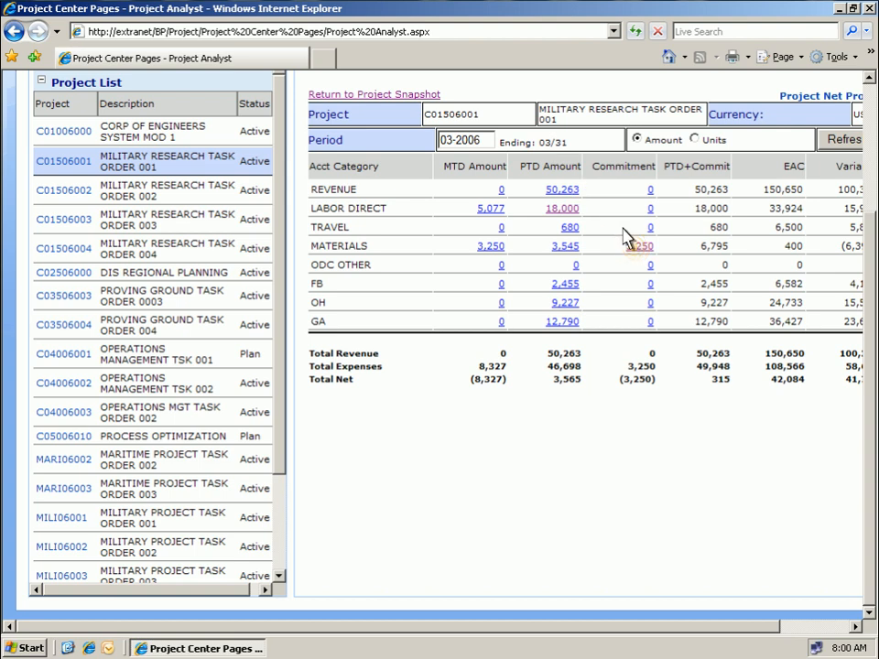
pyautogui.click(641, 245)
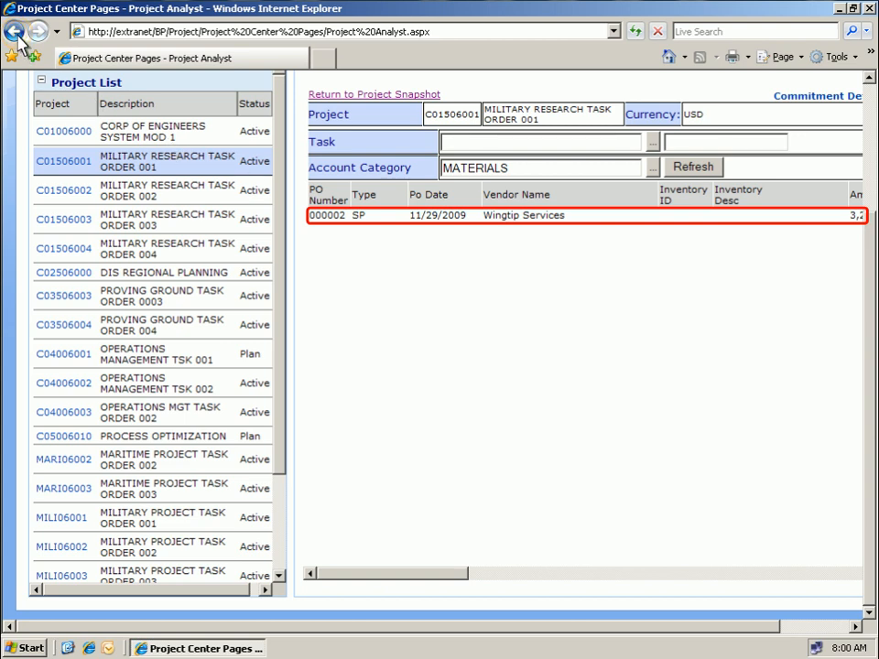
# Step: Go back from Commitment Detail to the C01506001 net profit breakdown
pyautogui.click(14, 31)
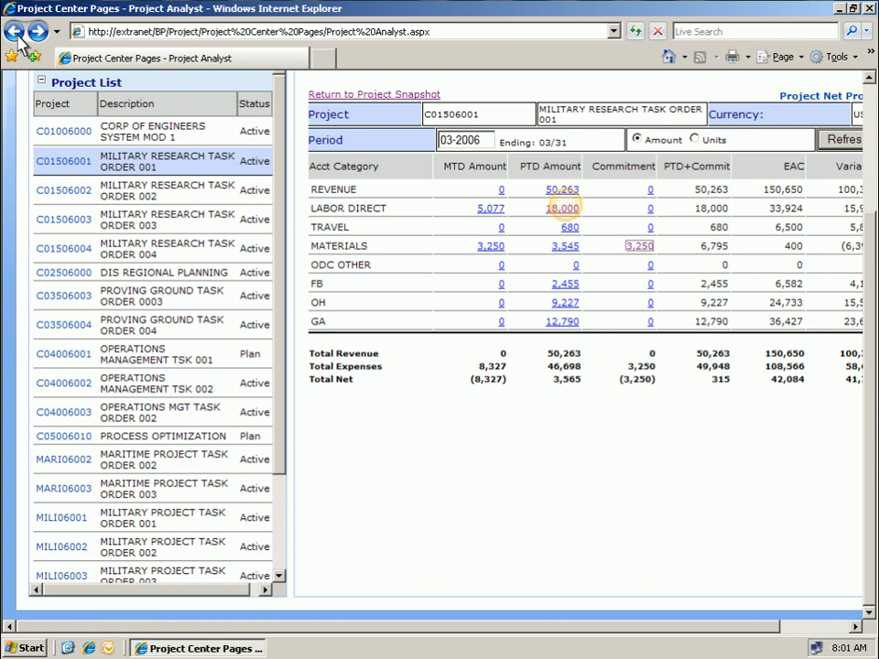
pyautogui.moveTo(179, 57)
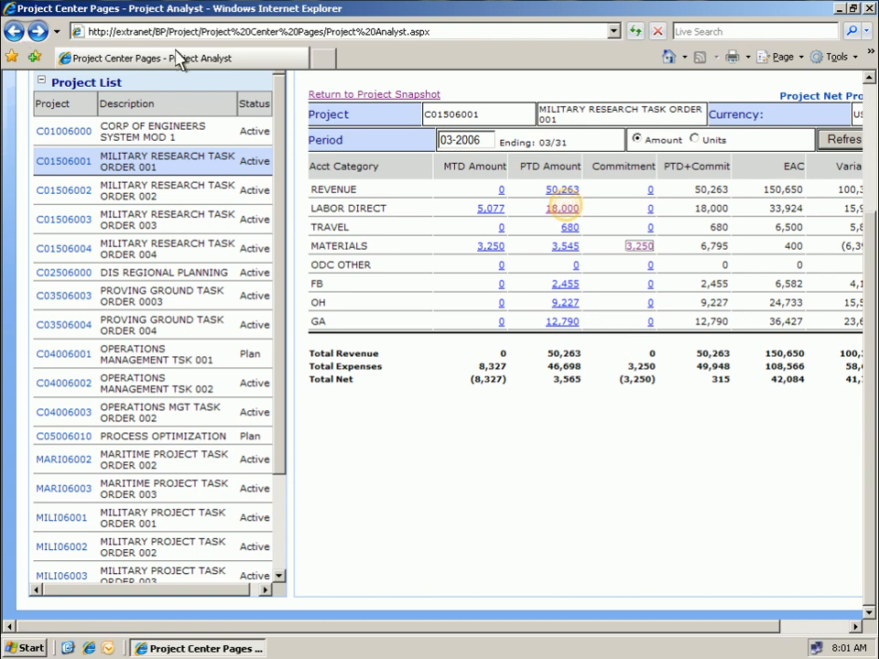
pyautogui.moveTo(567, 216)
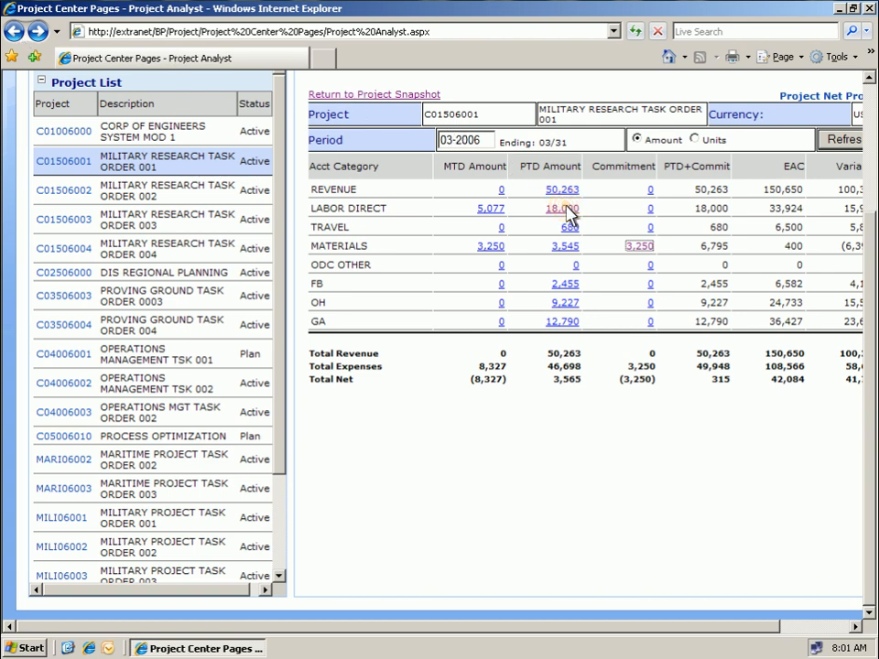
# Step: Drill into the LABOR DIRECT PTD amount 18,000 to list its transactions
pyautogui.click(562, 209)
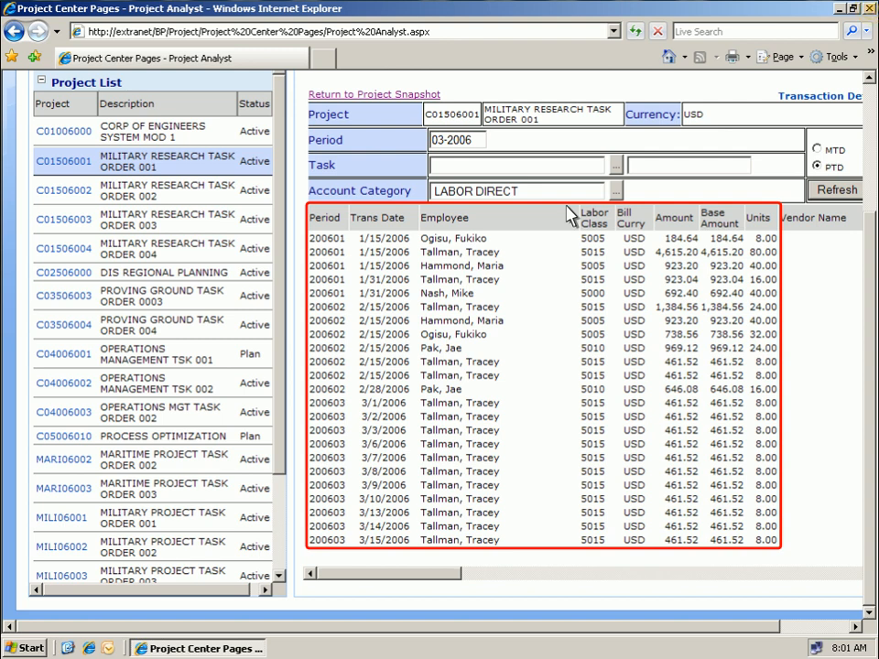
pyautogui.moveTo(851, 62)
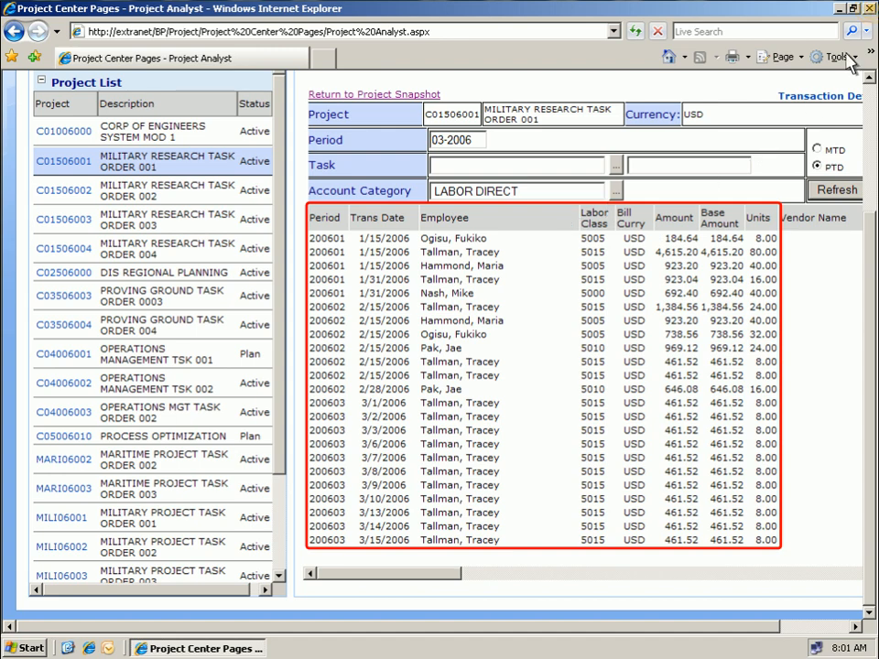